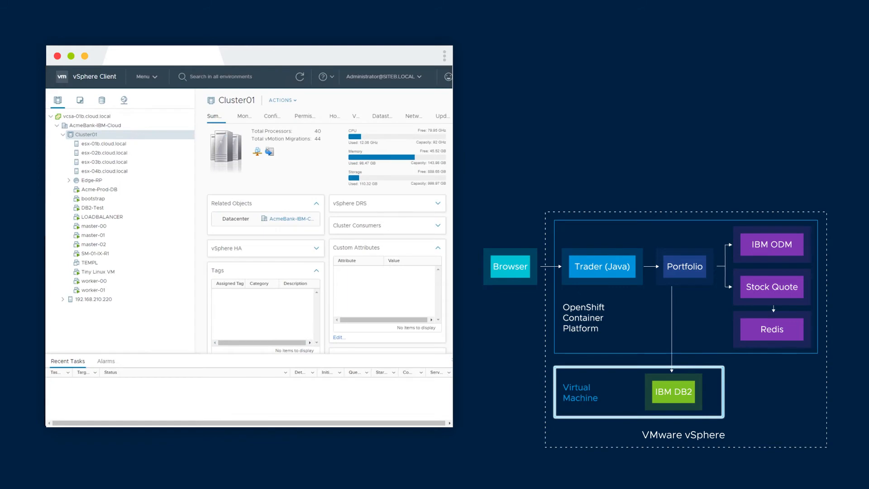
- Name the instance 'prodcloud' with initial cluster 'prod-cloud' and select NSX-T networking
left_click(92, 198)
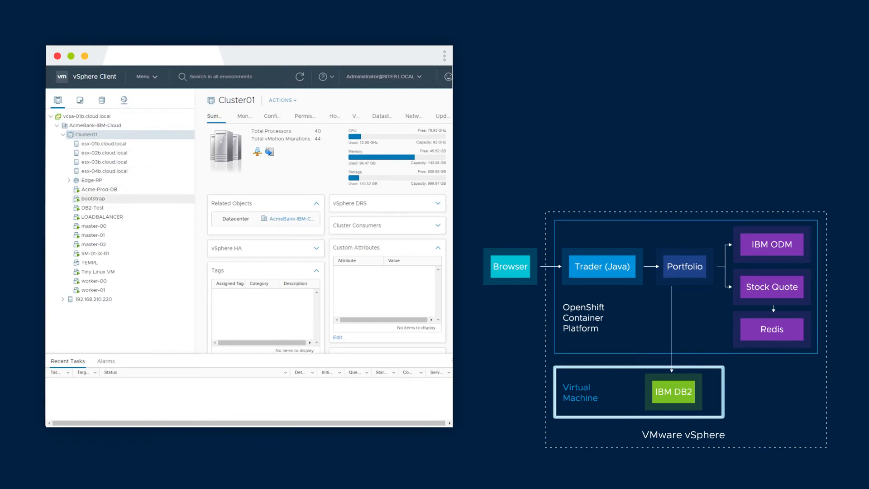
left_click(92, 207)
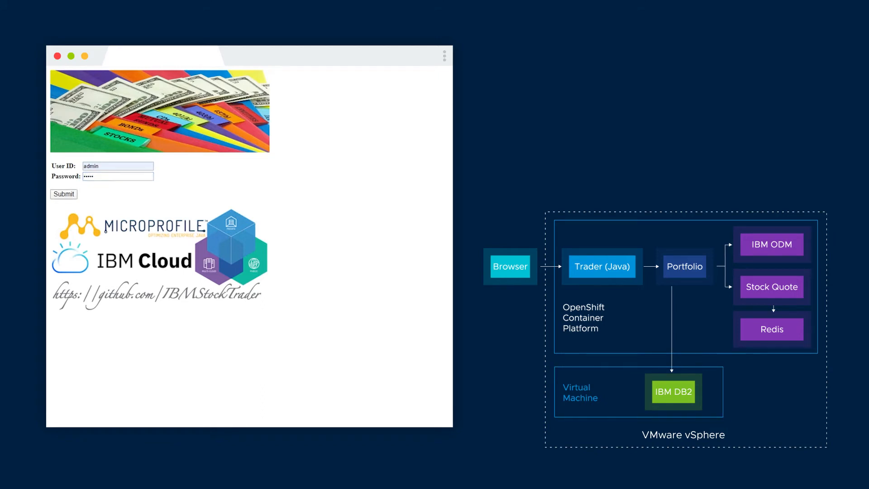
left_click(63, 194)
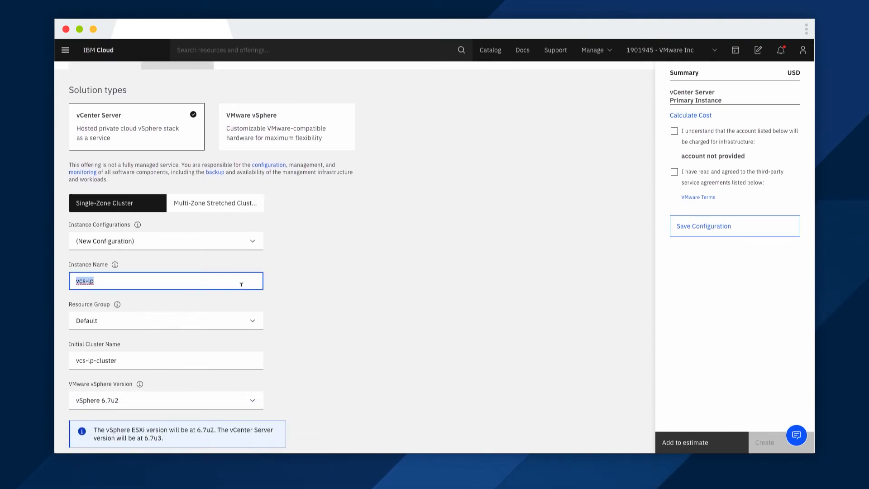
type("prod-cloud")
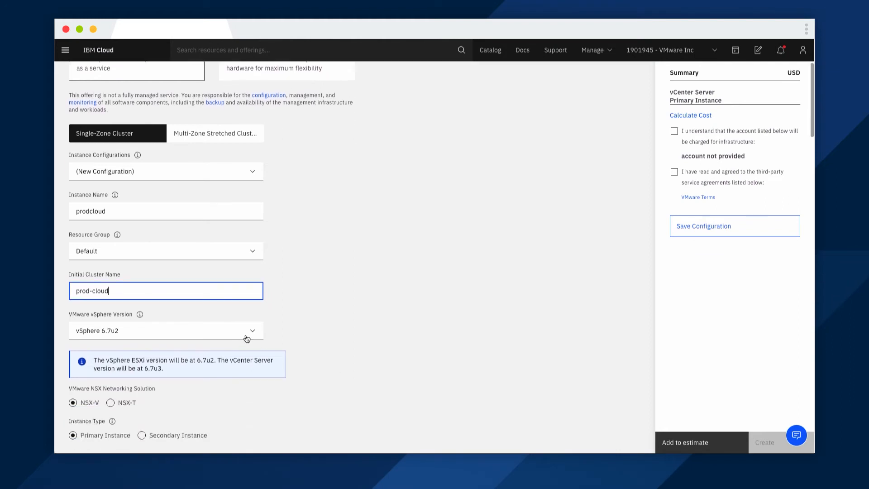
scroll("down", 3)
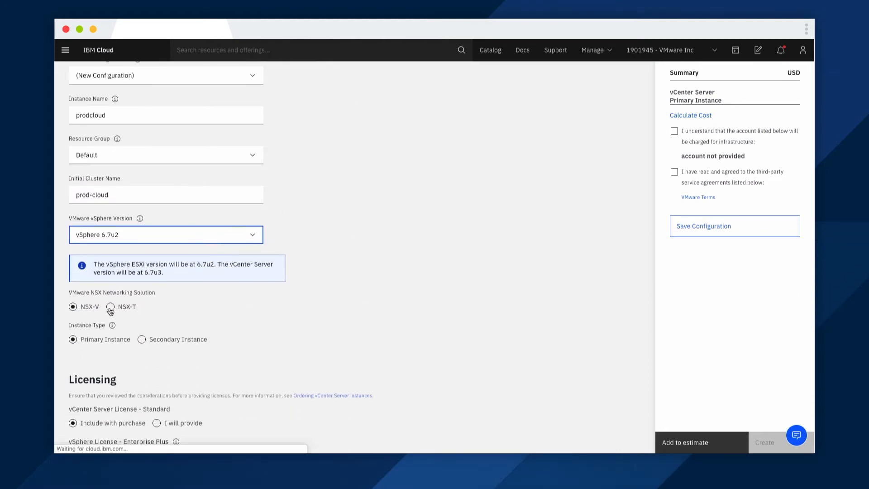
left_click(110, 307)
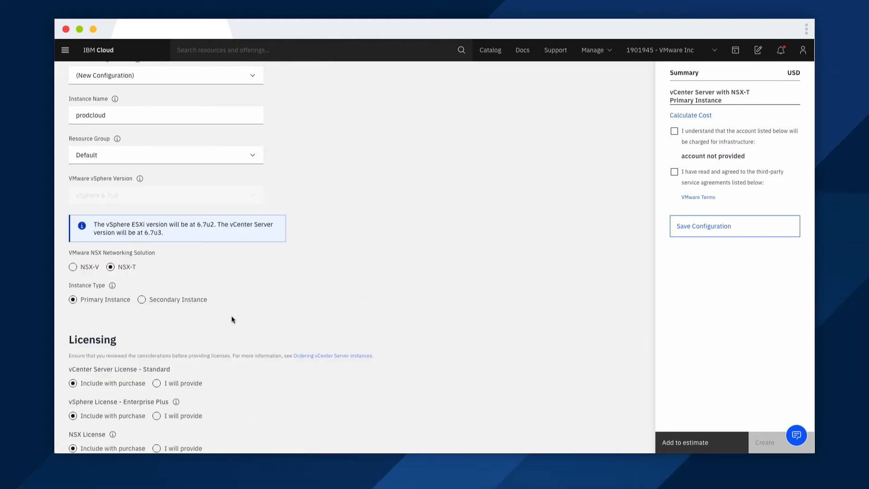
- Replace the default management cluster name, keeping workload cluster 'prodcloud-acmebankworkload' in NA South Dallas
scroll("down", 3)
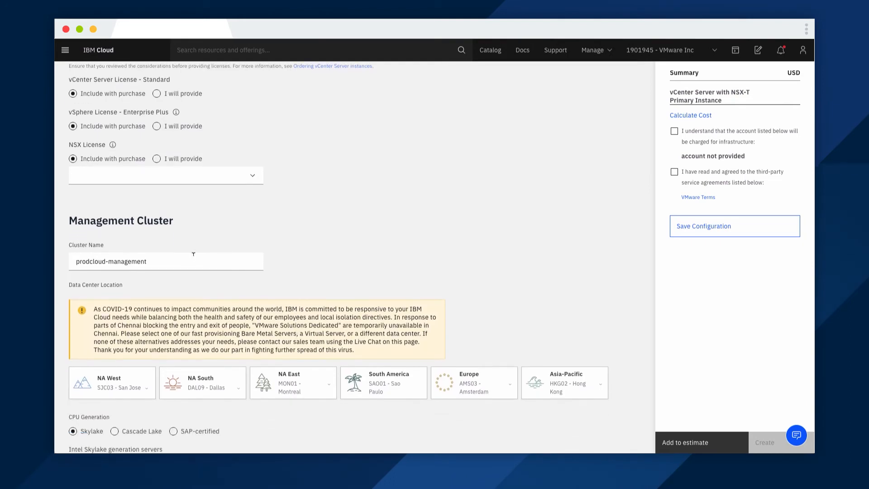
double_click(111, 261)
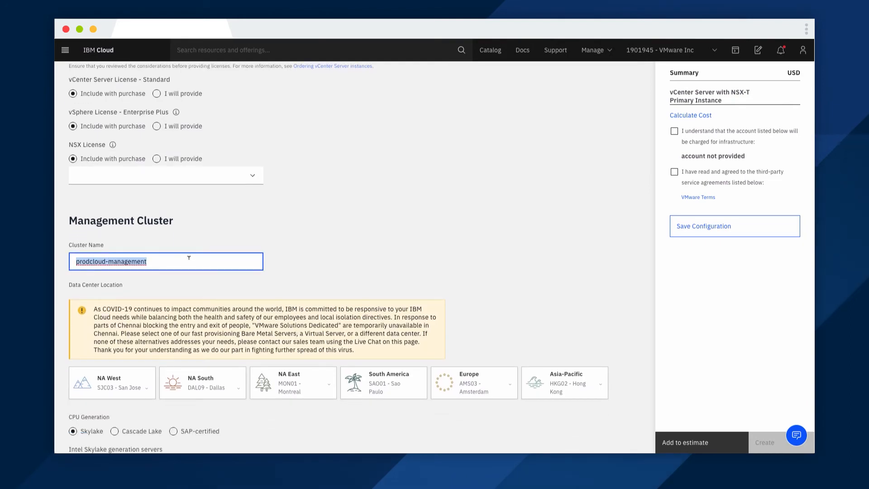
type("prod-")
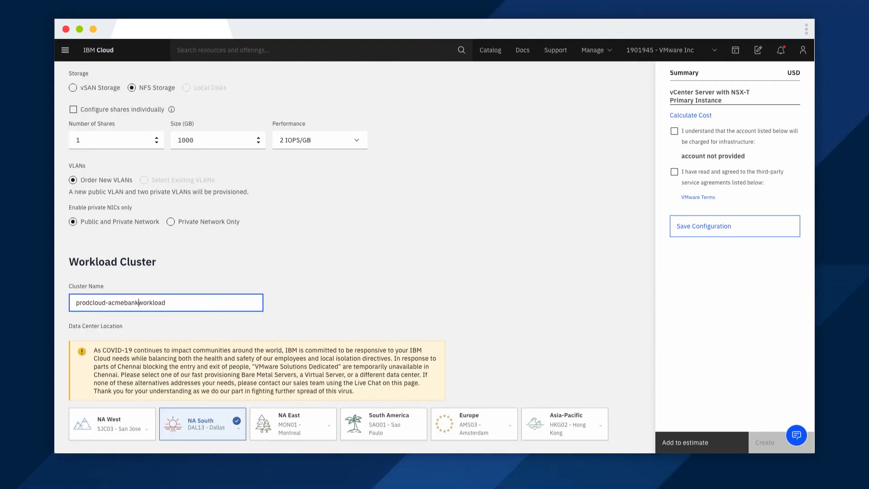
- Keep Dual Intel Xeon Gold 6248 servers and choose 384 GB RAM for the workload cluster
scroll("down", 3)
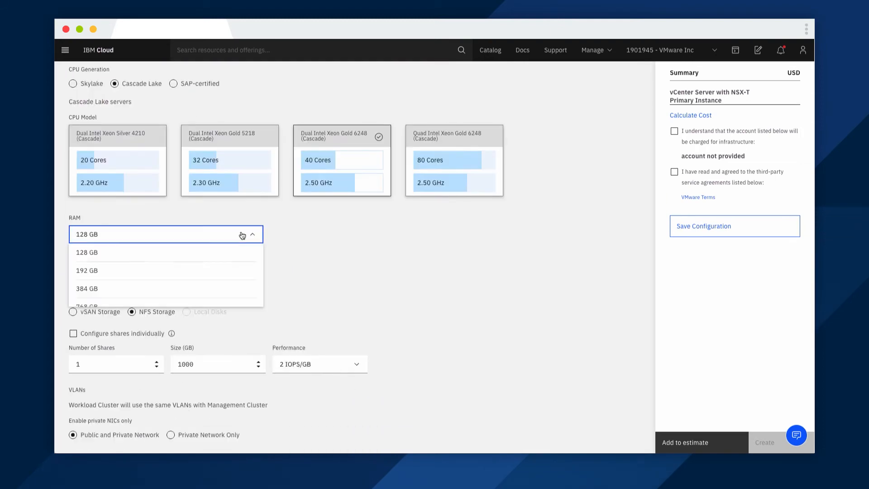
left_click(87, 289)
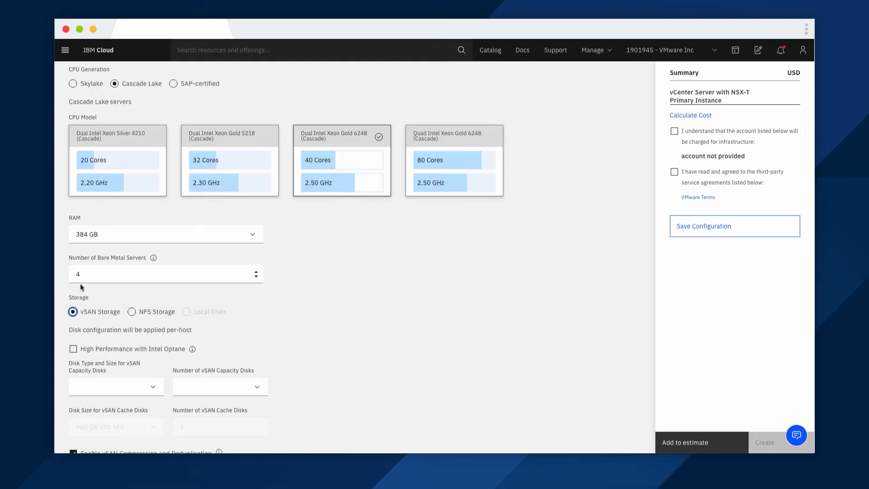
scroll("down", 3)
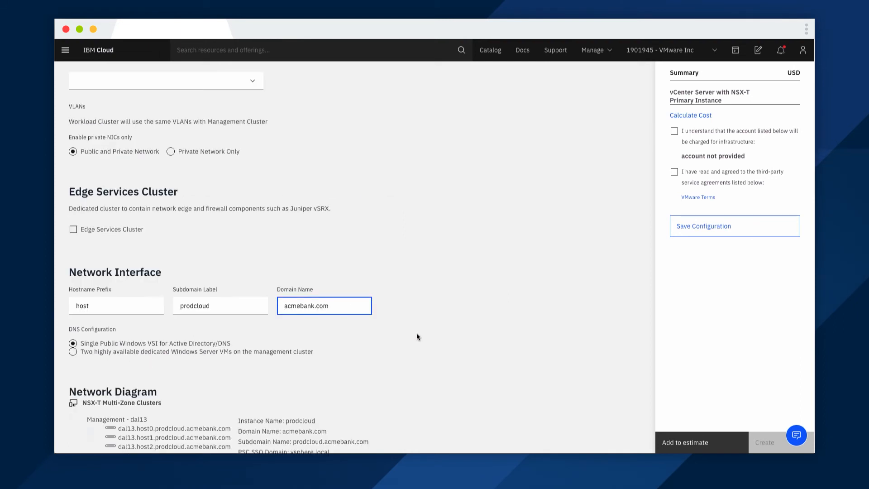
scroll("down", 3)
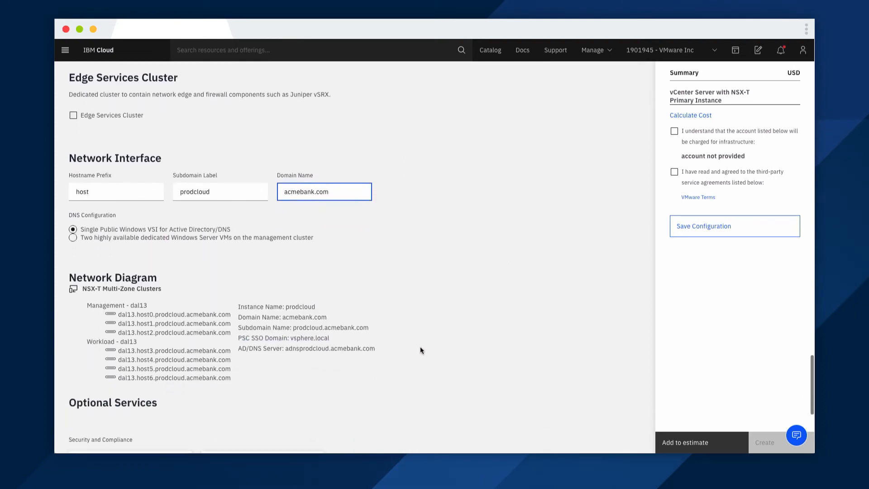
scroll("down", 3)
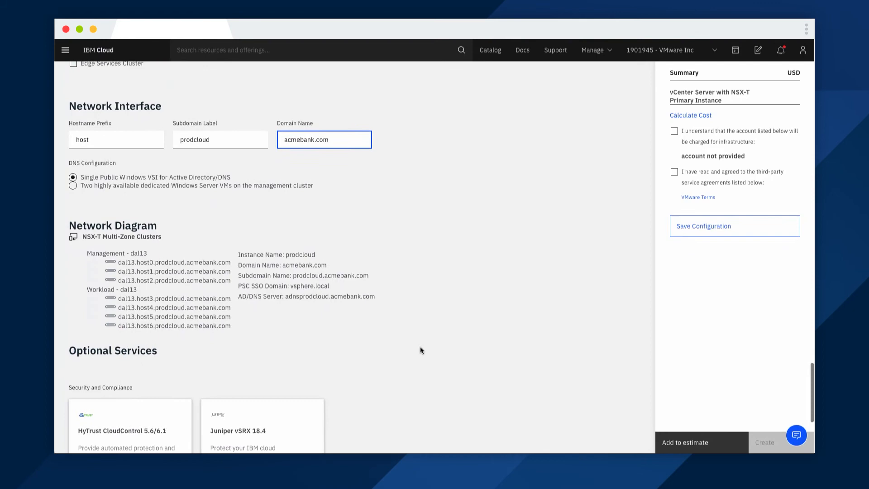
scroll("down", 3)
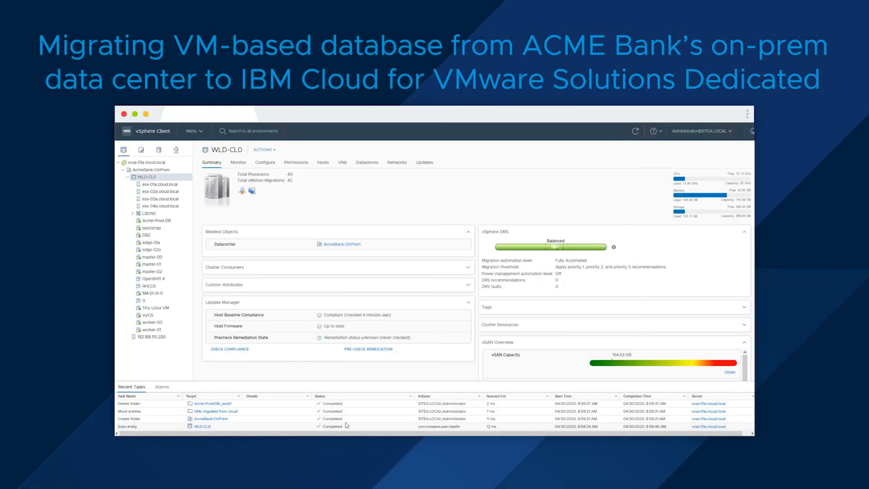
mouse_move(358, 322)
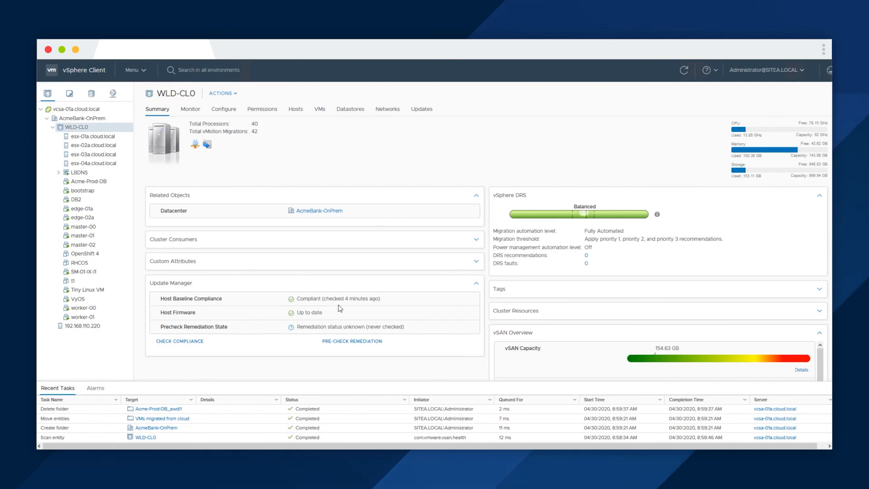
- Start an HCX migration of the Acme-Prod-DB VM to the target site from its context menu
right_click(87, 181)
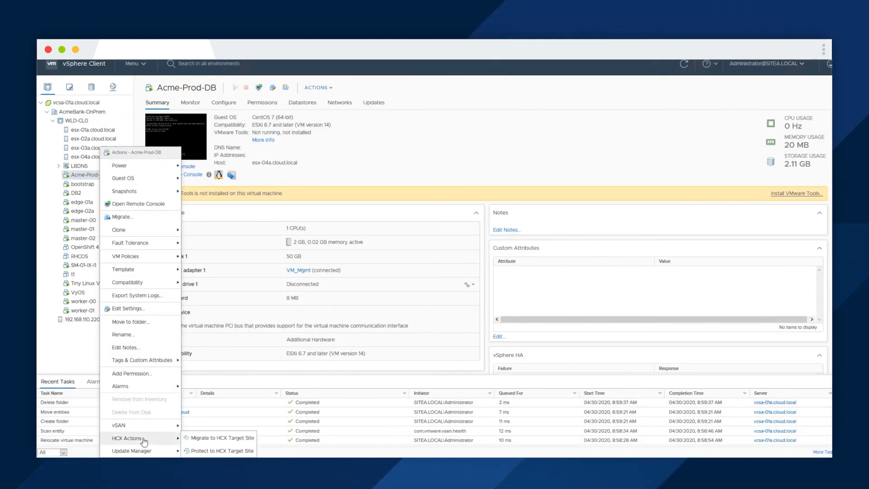
left_click(222, 438)
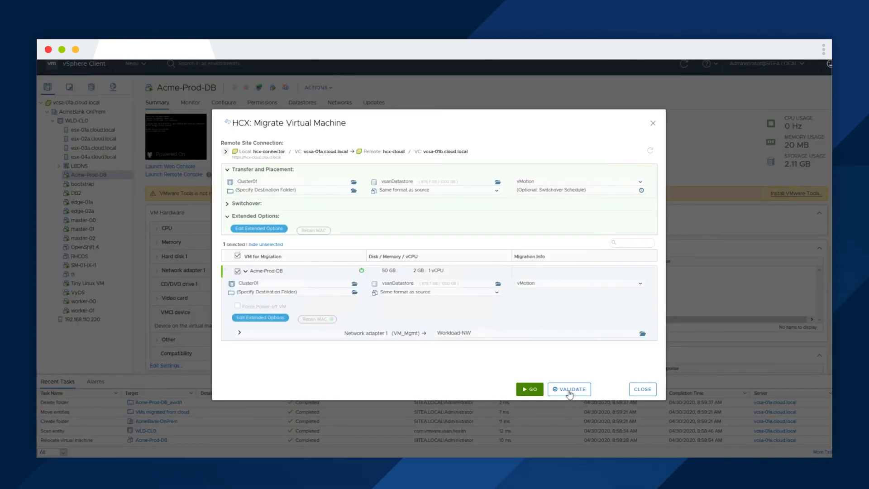
- Validate and launch the vMotion migration of Acme-Prod-DB to Cluster01 on vsanDatastore, then close the dialog
left_click(569, 389)
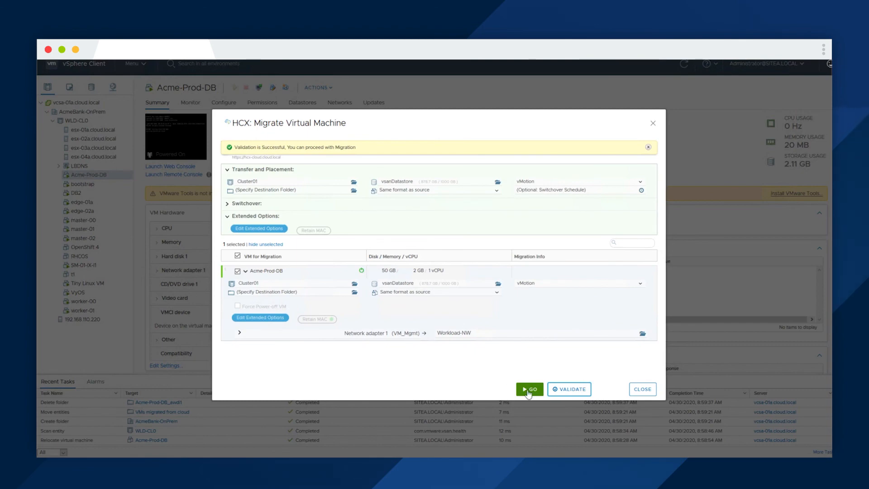
left_click(529, 389)
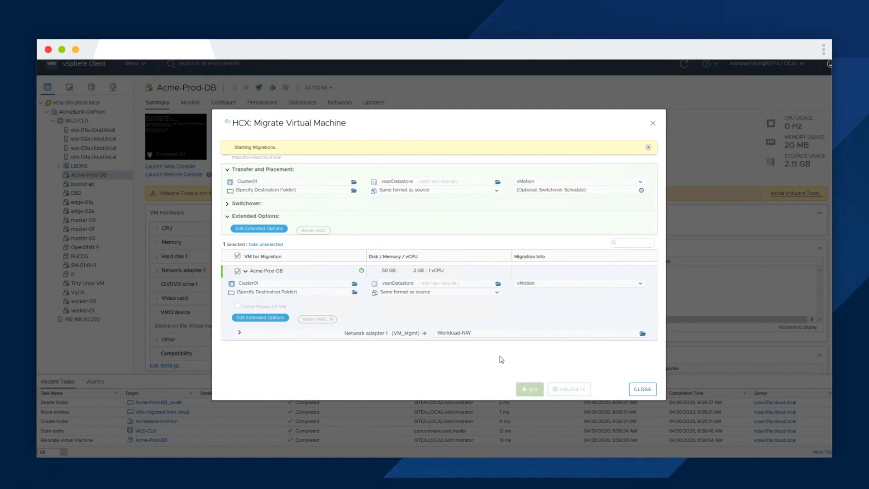
left_click(643, 389)
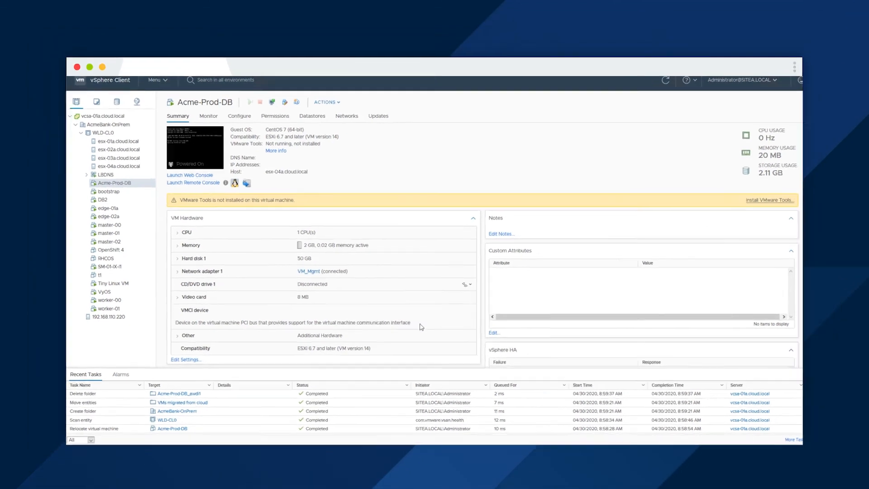